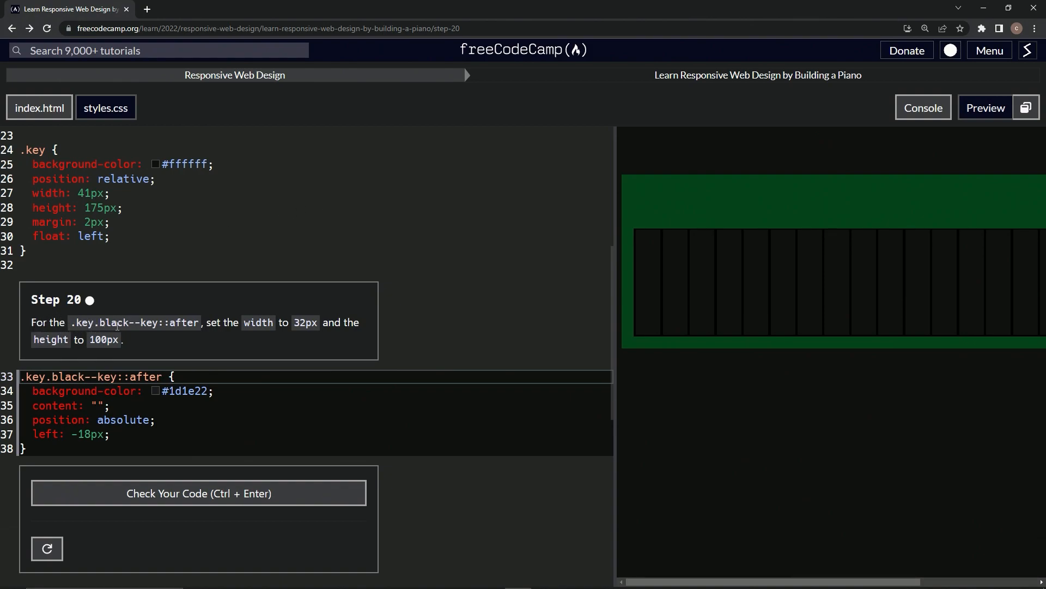
mouse_move(213, 333)
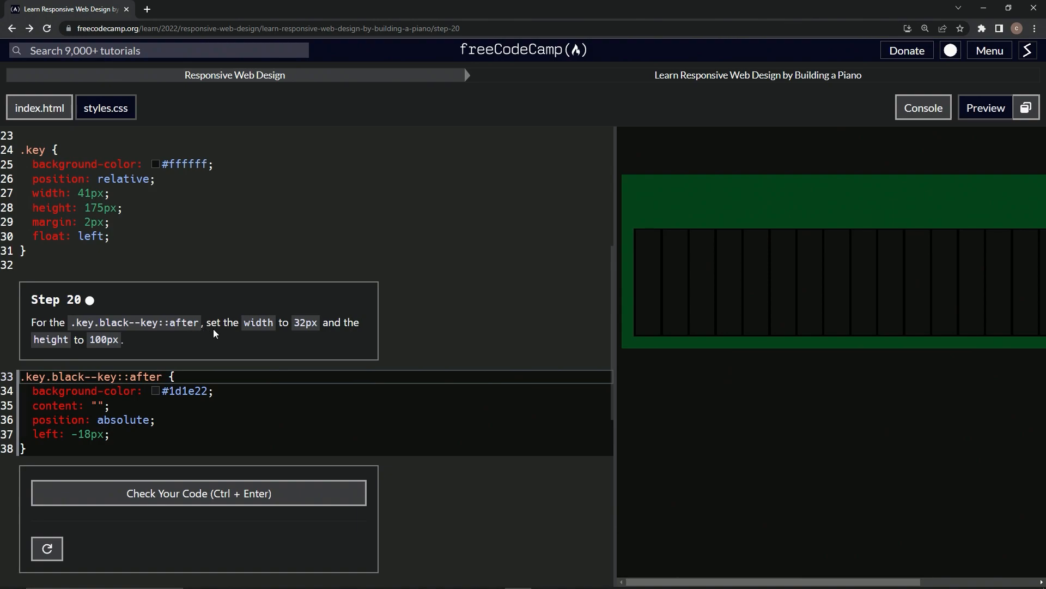
mouse_move(293, 329)
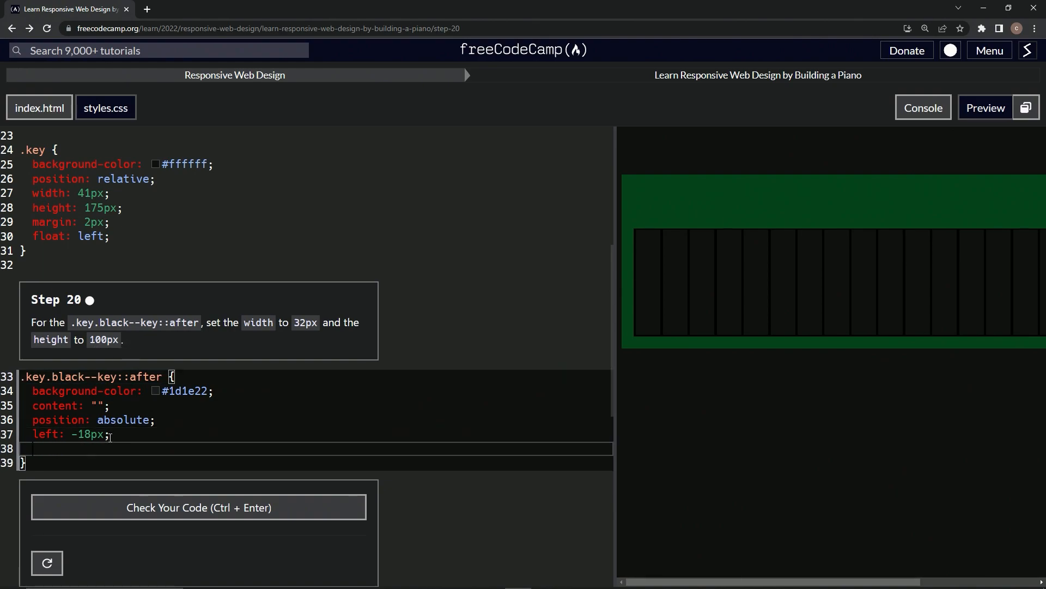
Step: Declare width: 32px; and height: 100px; in the .key.black--key::after rule, correcting the height typo
text(width:)
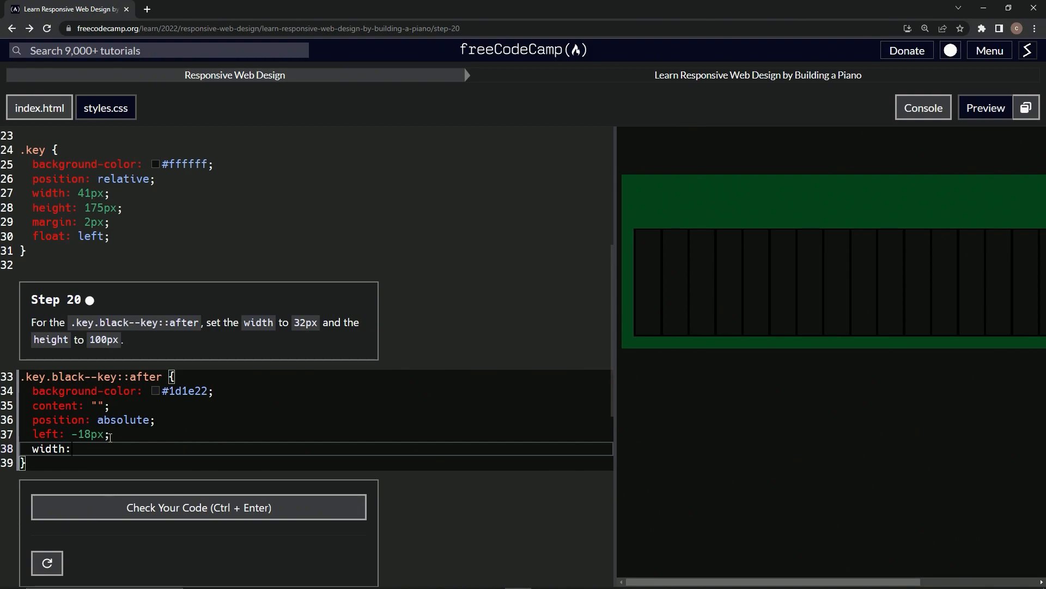
text(3)
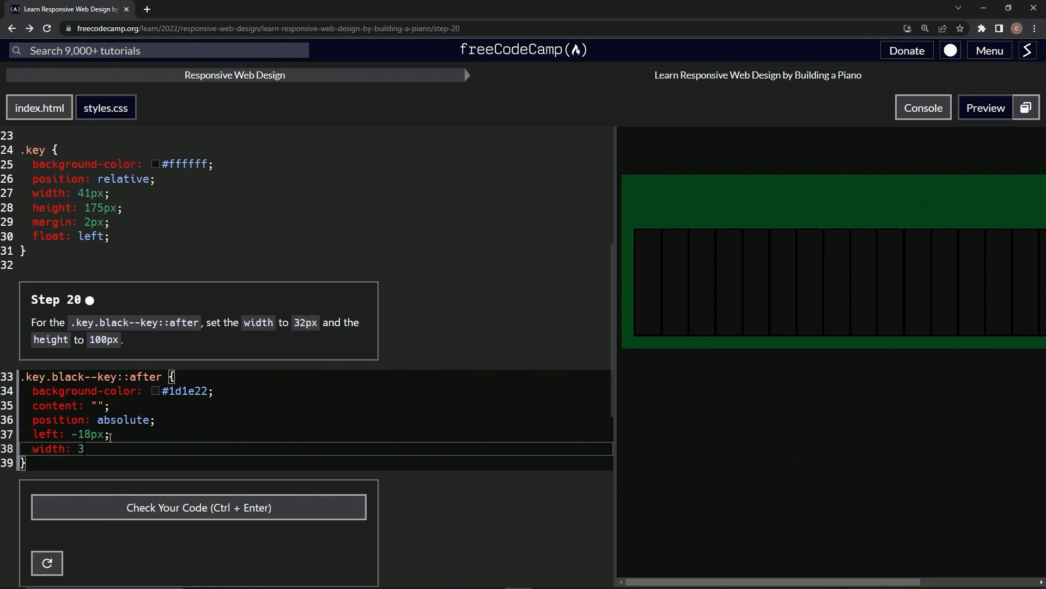
text(2px;)
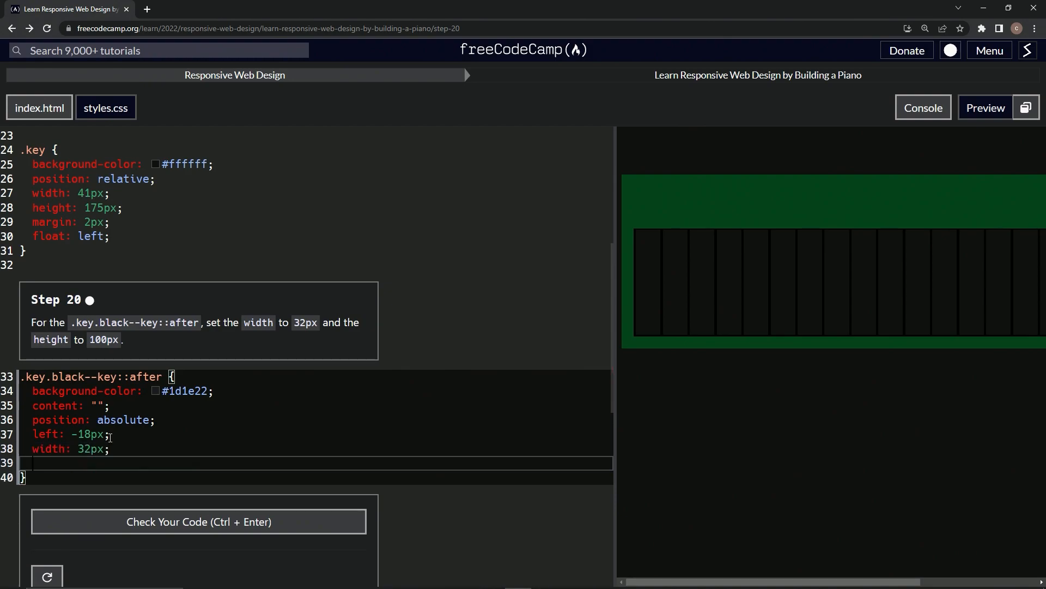
text(heigth:)
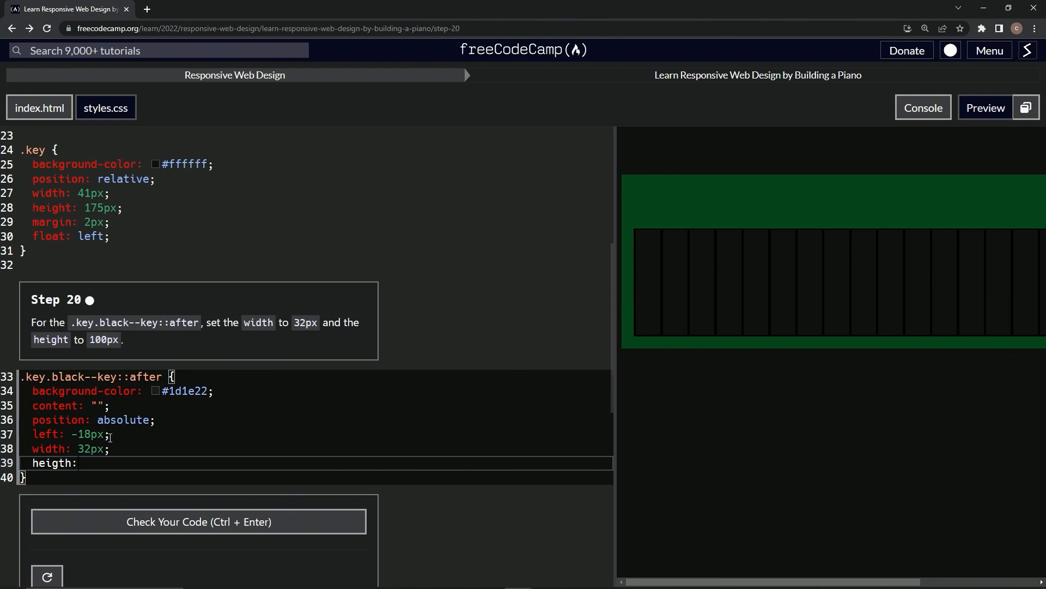
key(Backspace)
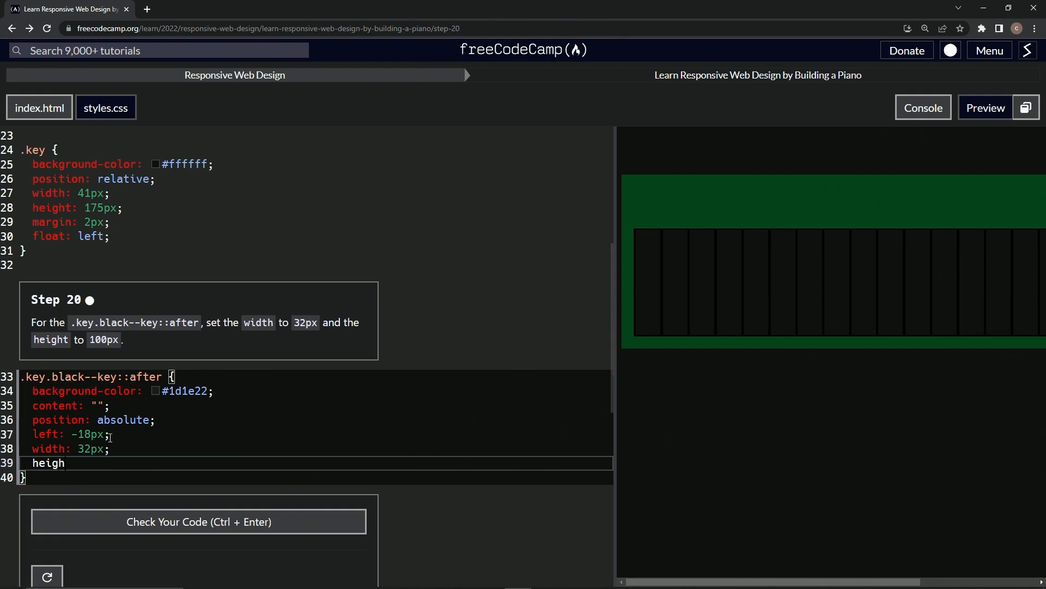
text(t:)
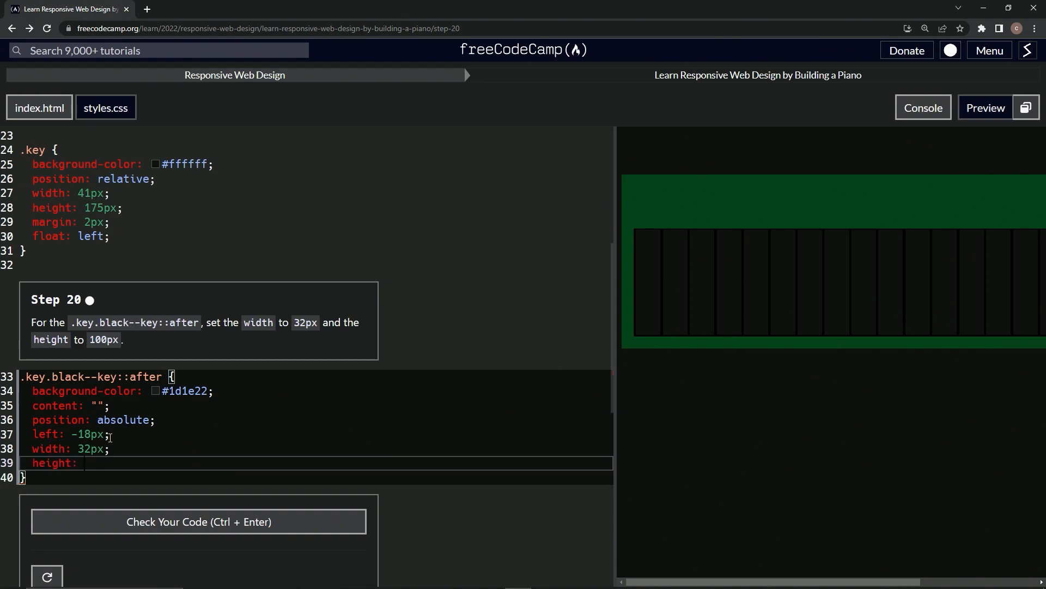
text(100px;)
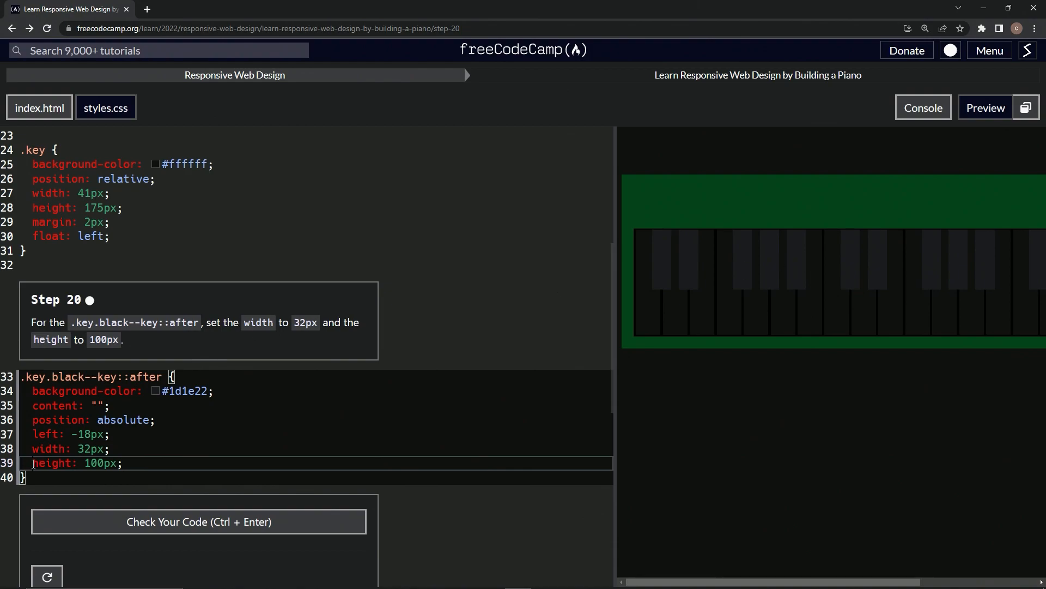
text(//)
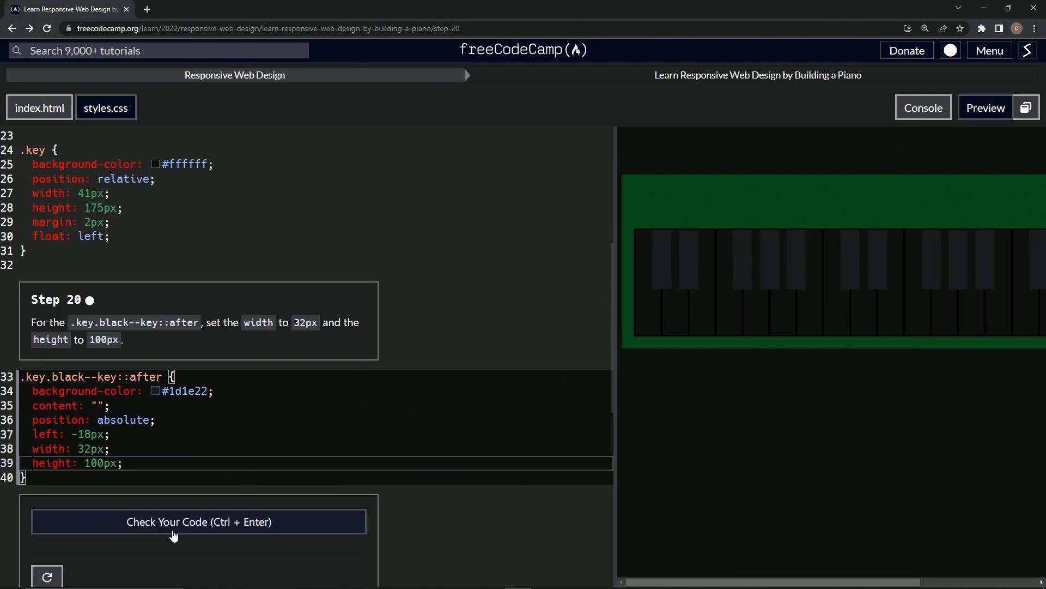
Step: Check the Step 20 code, then submit it to advance to Step 21
click(198, 521)
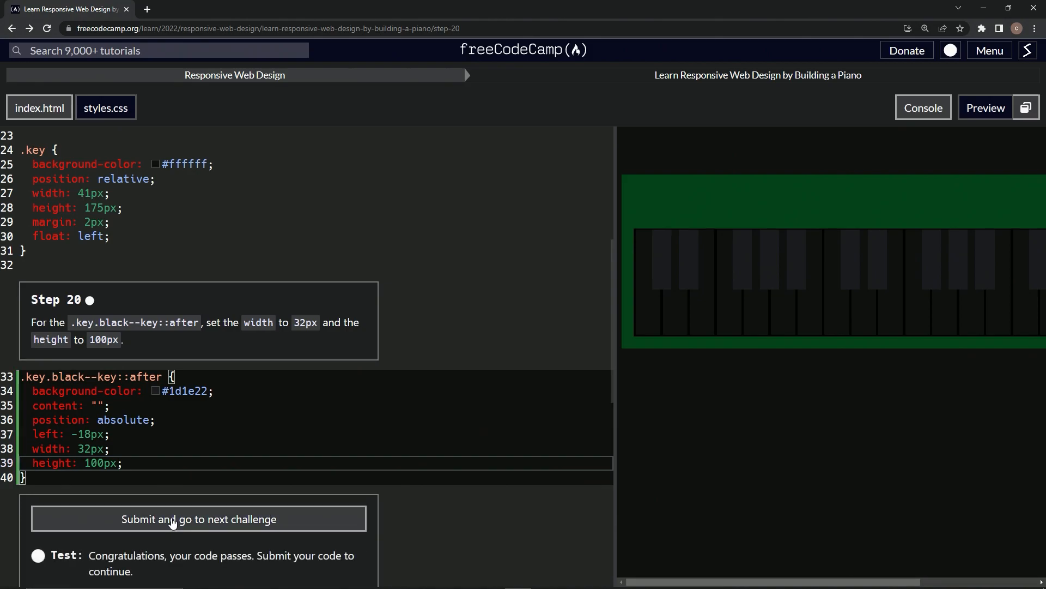
click(198, 519)
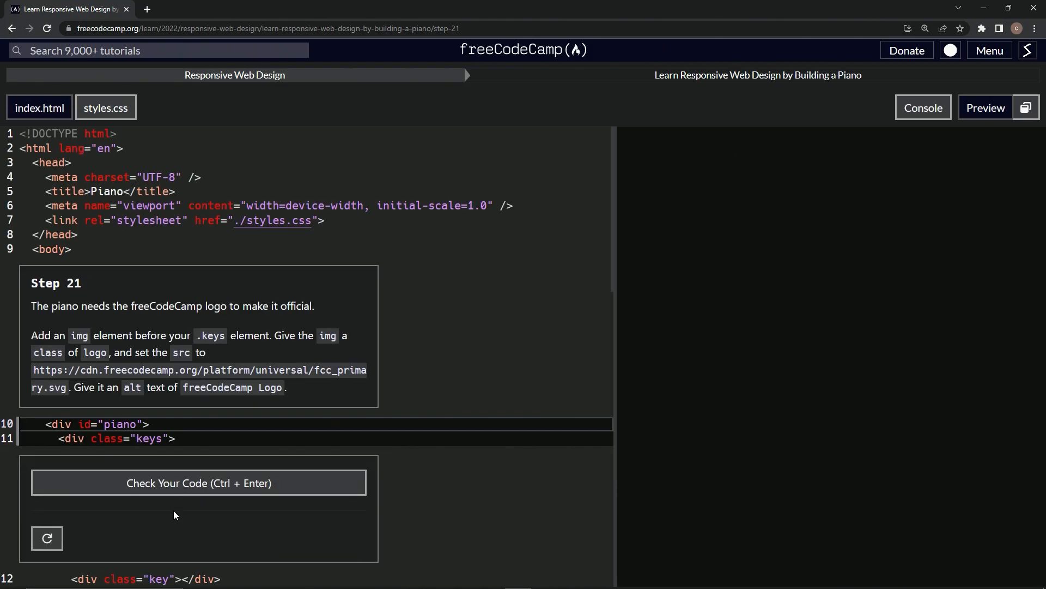